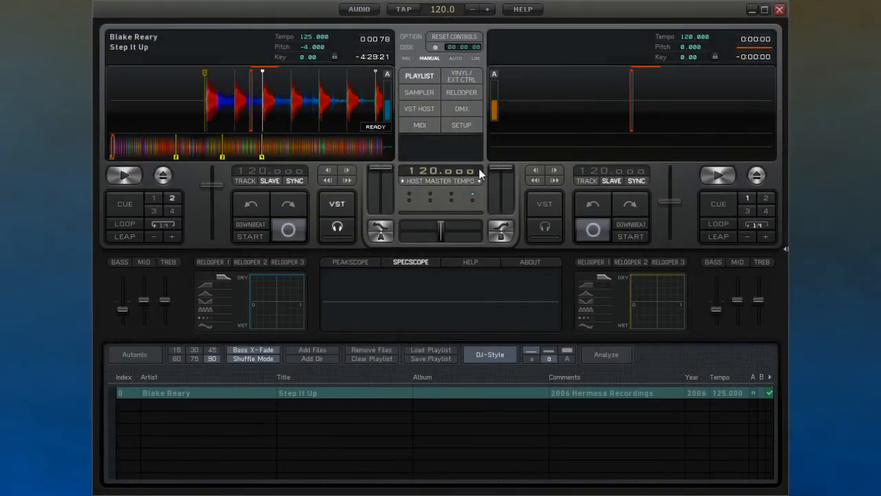
- Switch the centre function window from the playlist to the deck A and B ReLooper grids
{"action": "left_click", "coordinate": [461, 92]}
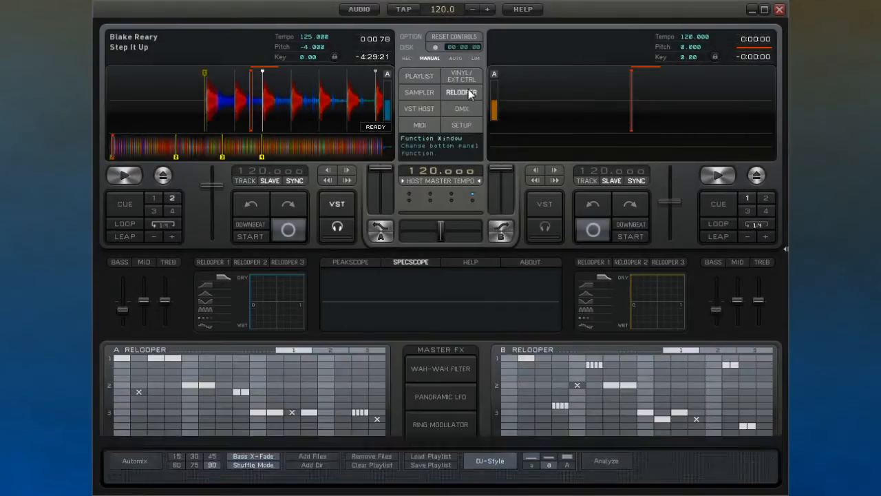
{"action": "left_click", "coordinate": [462, 91]}
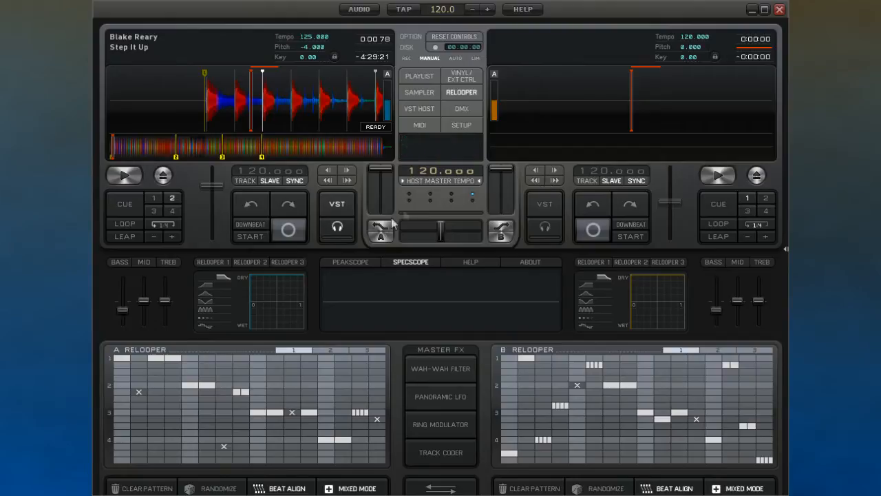
{"action": "mouse_move", "coordinate": [210, 262]}
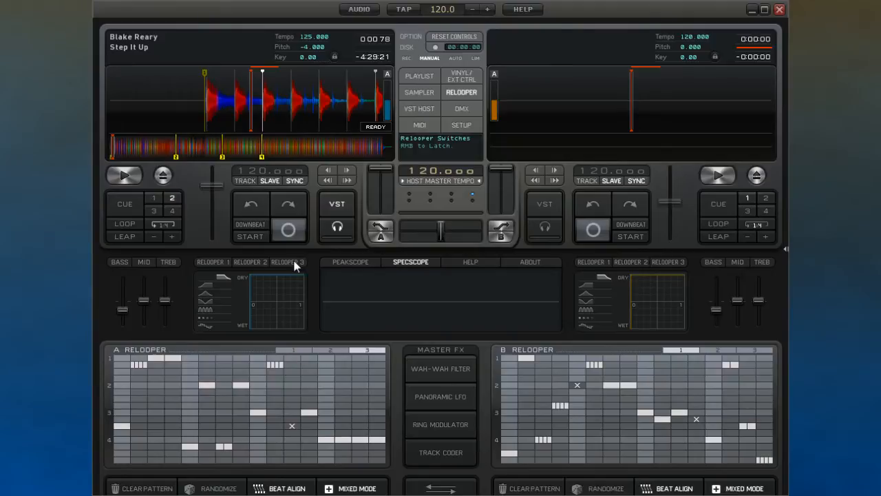
{"action": "left_click", "coordinate": [210, 262]}
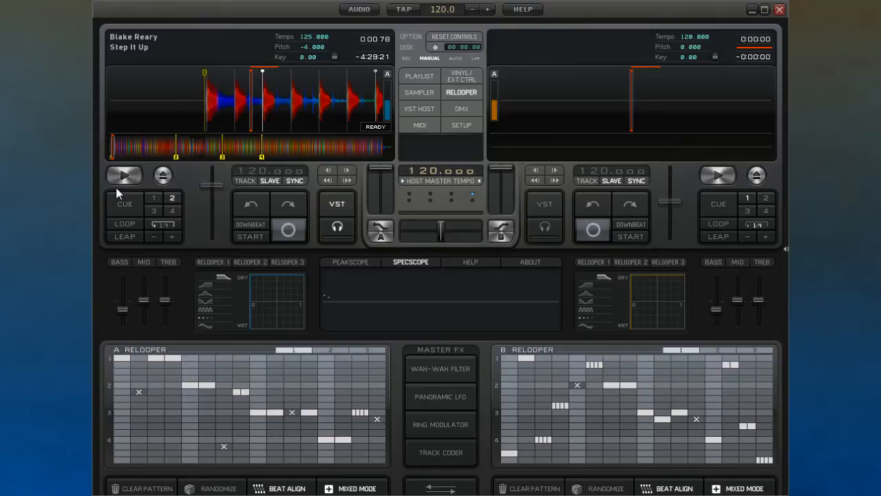
- Play deck A's track in two bursts, pausing it about fifteen seconds in
{"action": "left_click", "coordinate": [123, 175]}
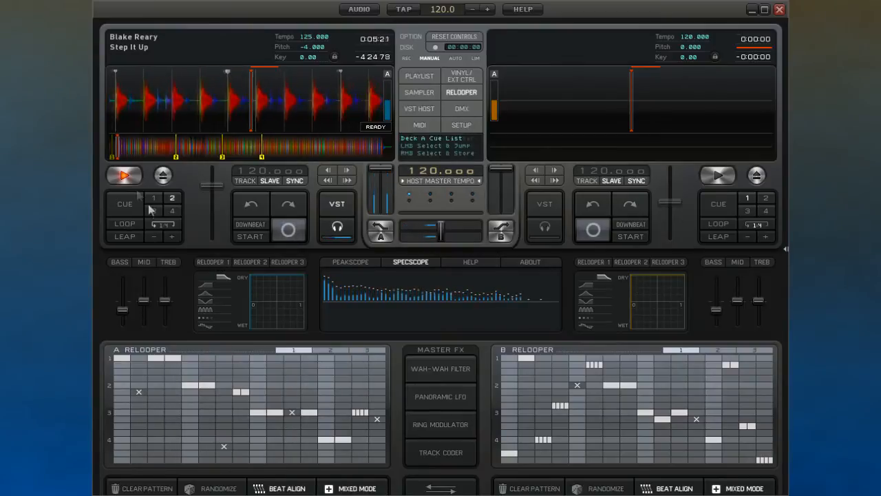
{"action": "left_click", "coordinate": [123, 177]}
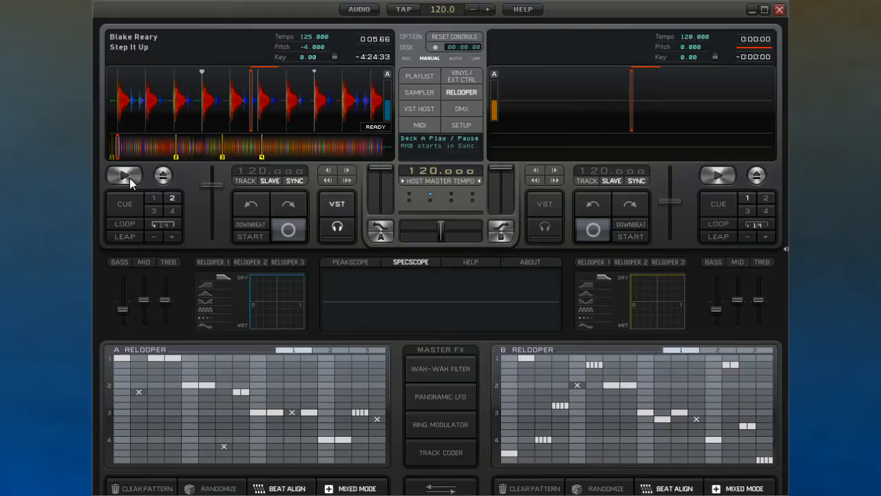
{"action": "left_click", "coordinate": [123, 175]}
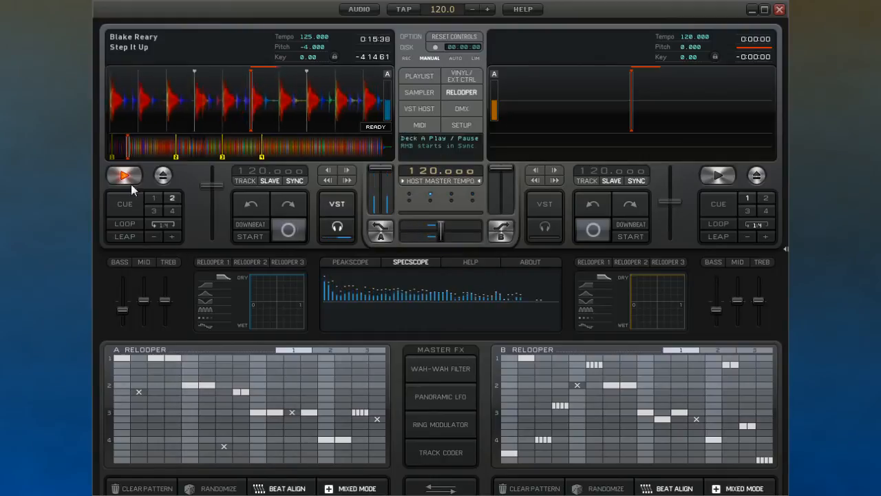
{"action": "left_click", "coordinate": [123, 175]}
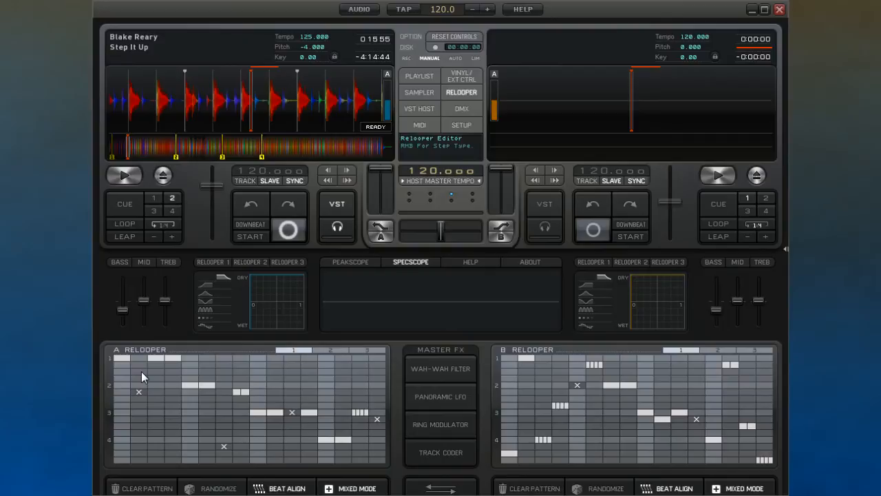
- Mute deck A's second ReLooper step, then set it to play the first slice
{"action": "left_click", "coordinate": [139, 371]}
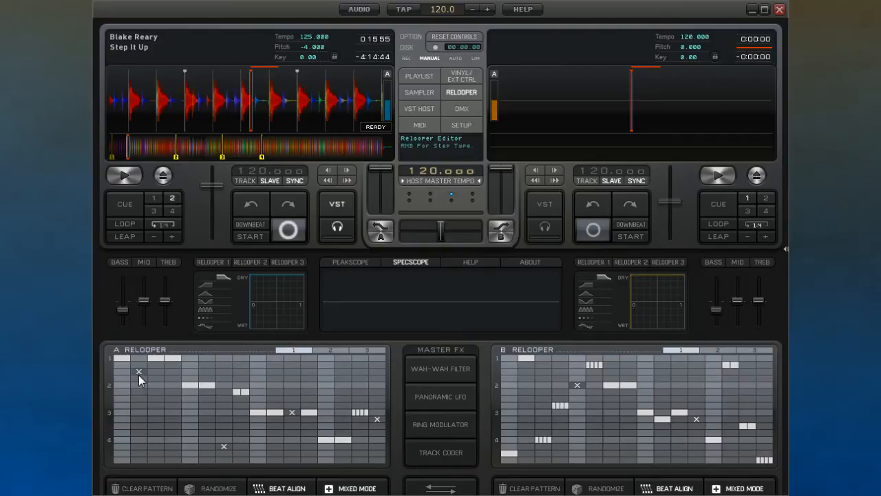
{"action": "left_click", "coordinate": [138, 371]}
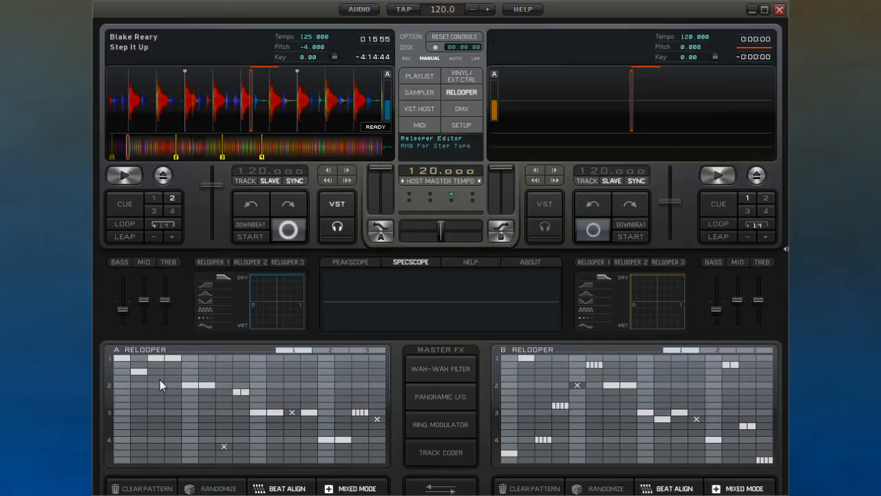
{"action": "mouse_move", "coordinate": [151, 376]}
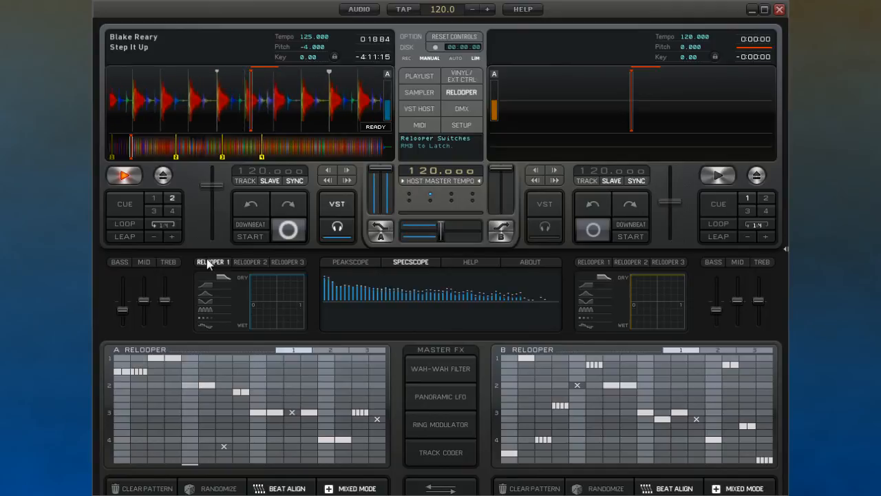
- Toggle deck A playback, clear and randomize its ReLooper pattern, and toggle mixed mode
{"action": "left_click", "coordinate": [124, 176]}
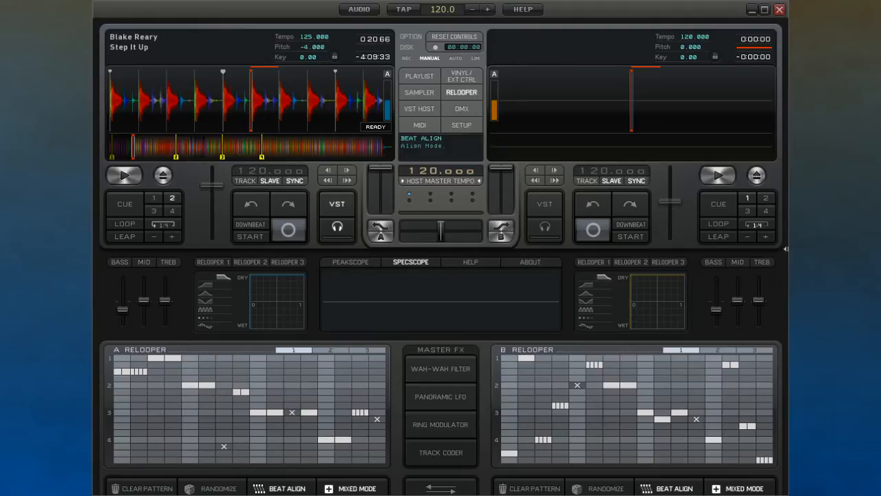
{"action": "left_click", "coordinate": [137, 488]}
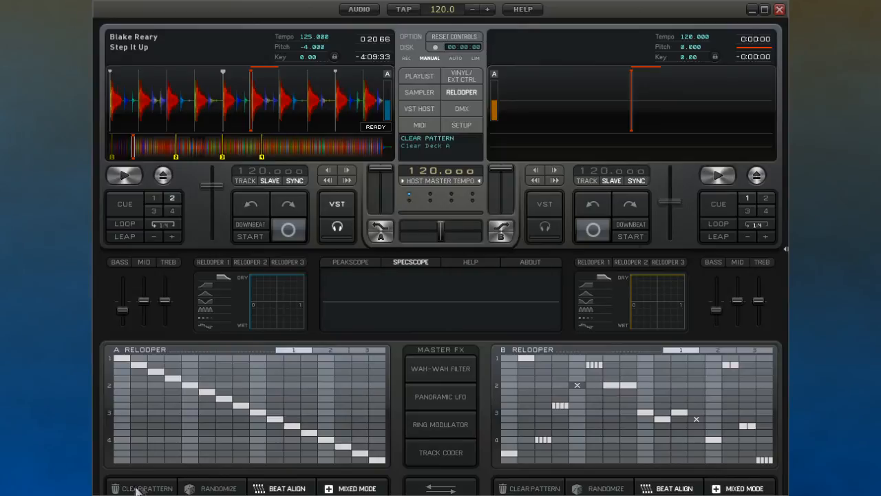
{"action": "left_click", "coordinate": [219, 488]}
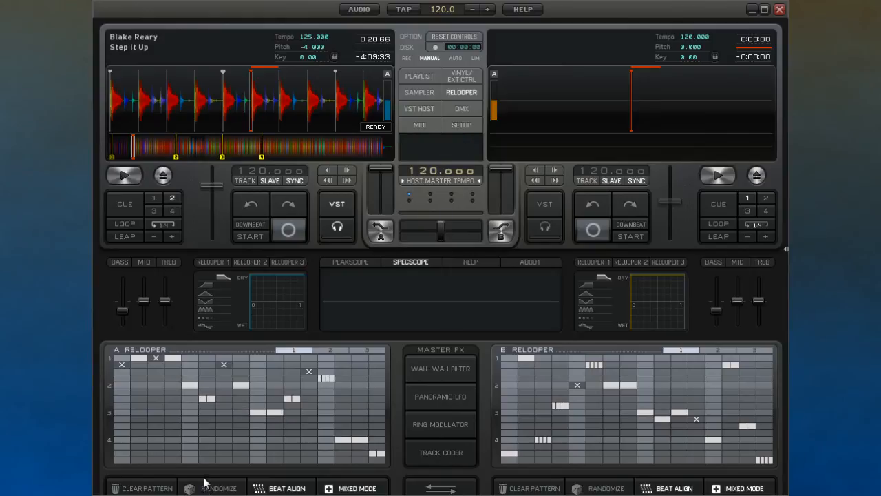
{"action": "mouse_move", "coordinate": [288, 488]}
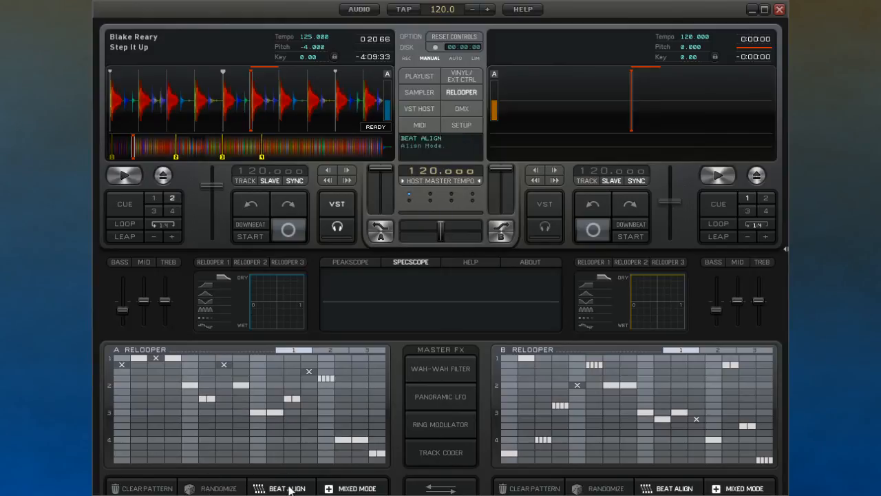
{"action": "left_click", "coordinate": [357, 487]}
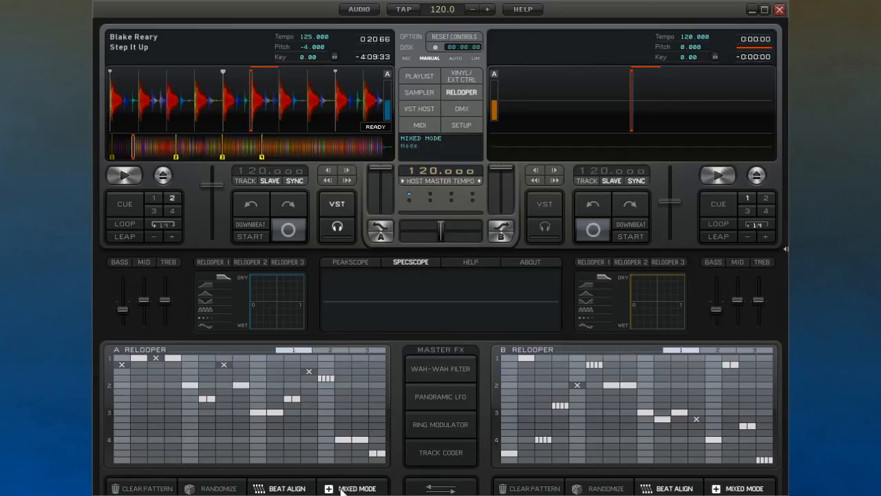